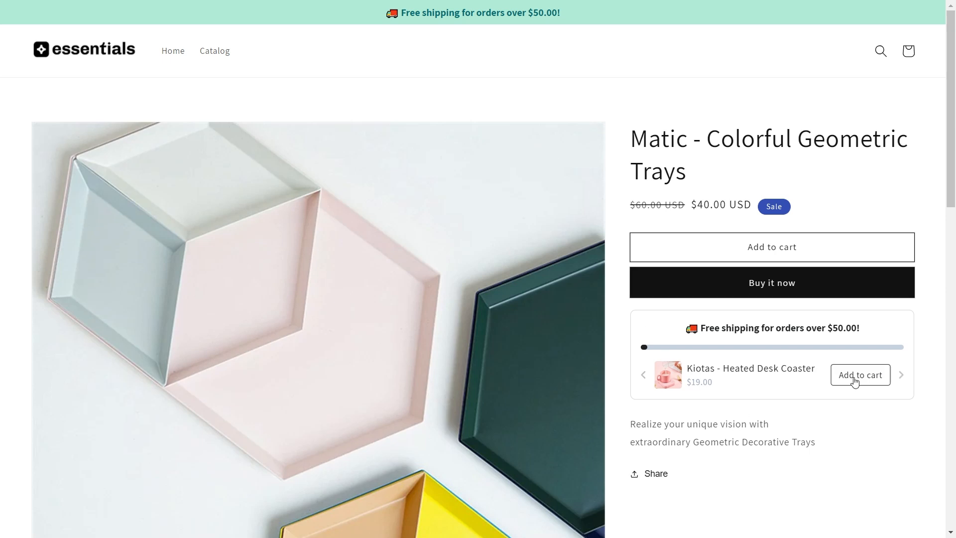
# Add the Kiotas - Heated Desk Coaster upsell to the cart from the free shipping bar.
pyautogui.click(859, 375)
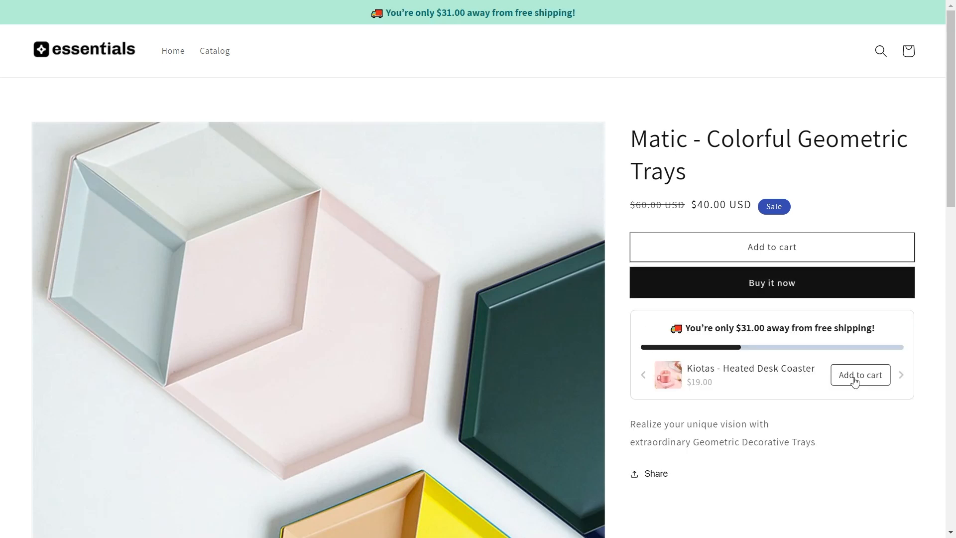
pyautogui.click(860, 375)
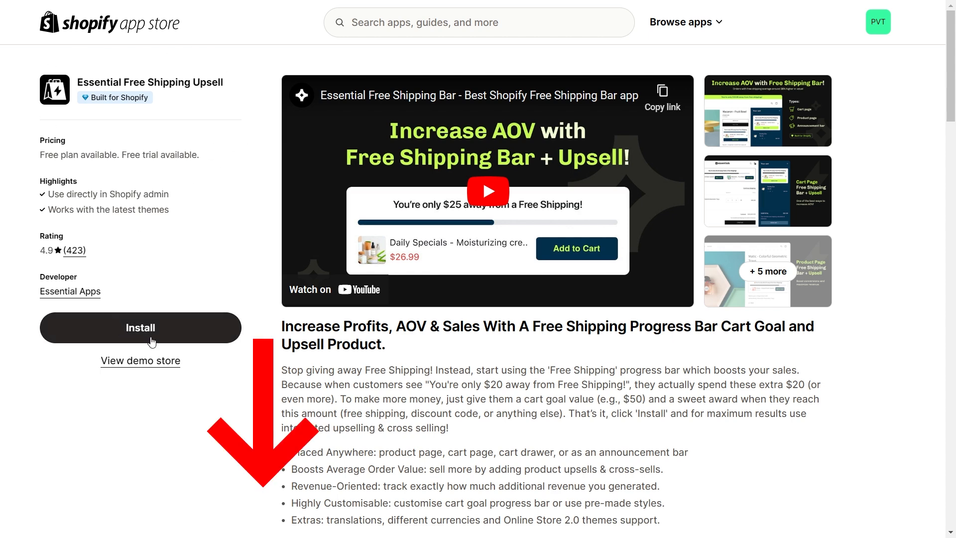
# Install the Essential Free Shipping Upsell app from its App Store listing.
pyautogui.click(141, 327)
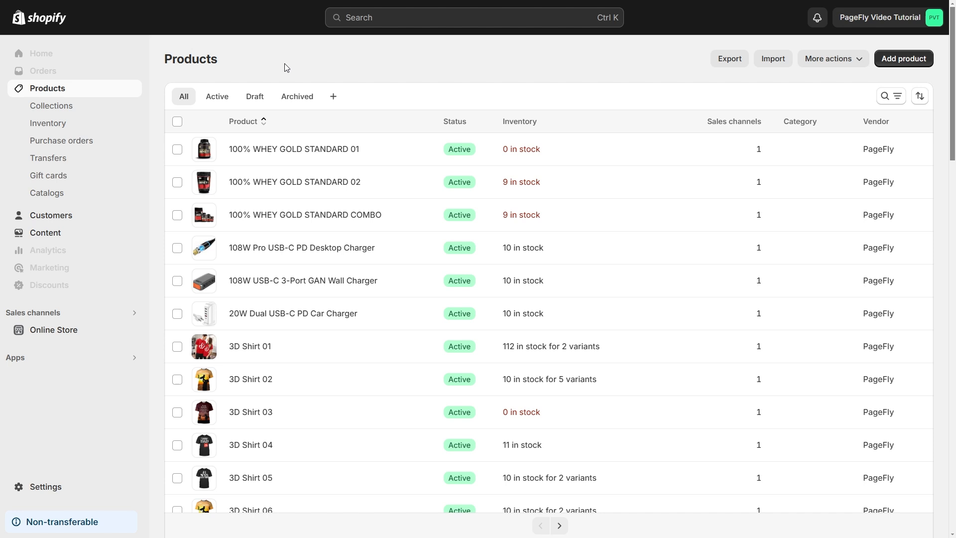
# Open the current shine-1-0-0 theme in the editor from Online Store > Themes.
pyautogui.click(54, 329)
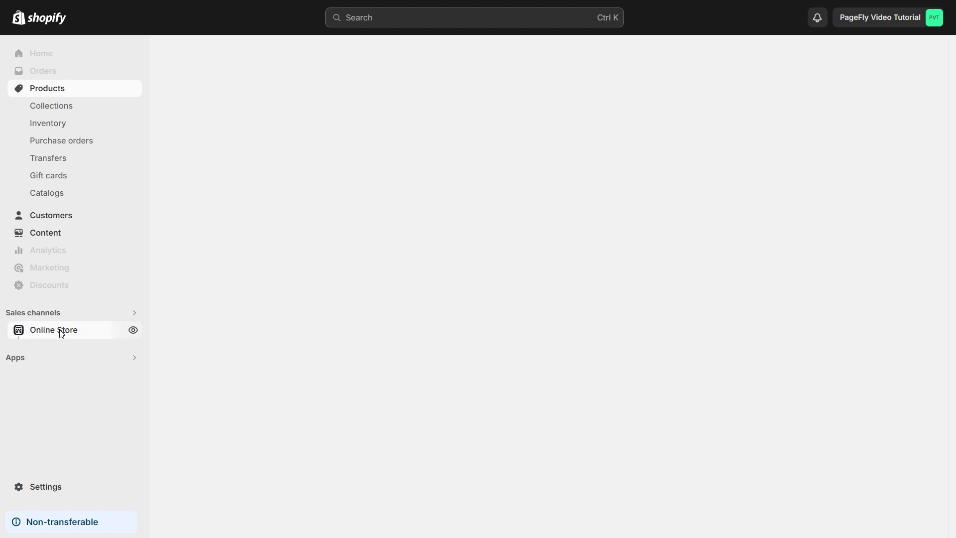
pyautogui.click(53, 330)
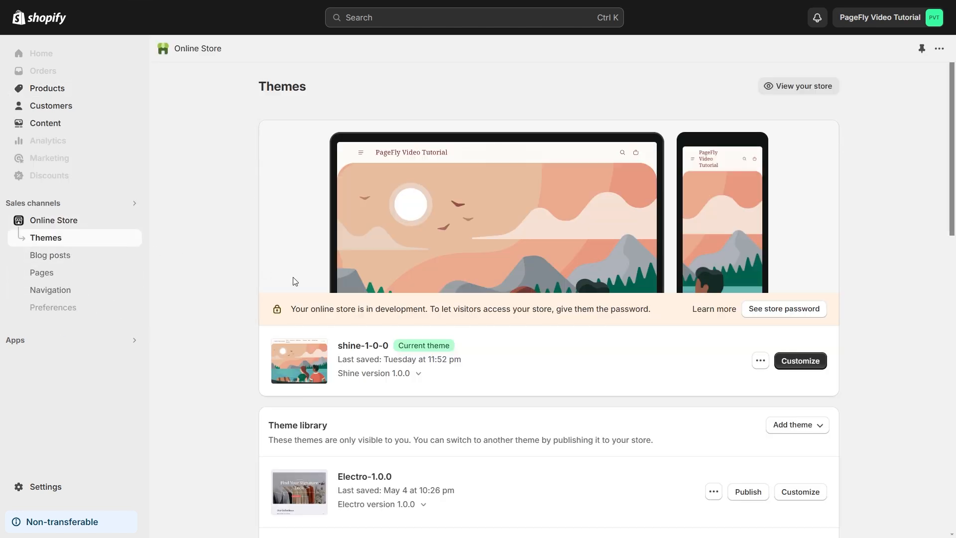
pyautogui.click(799, 361)
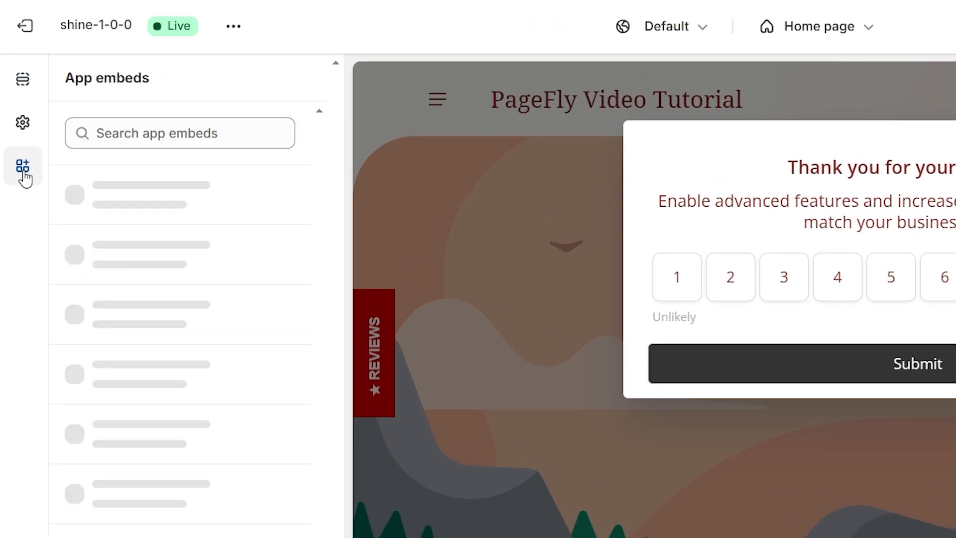
# Search app embeds for 'Free Shipping Bar' and switch the Free shipping bar embed on.
pyautogui.write('Free Shipping Bar')
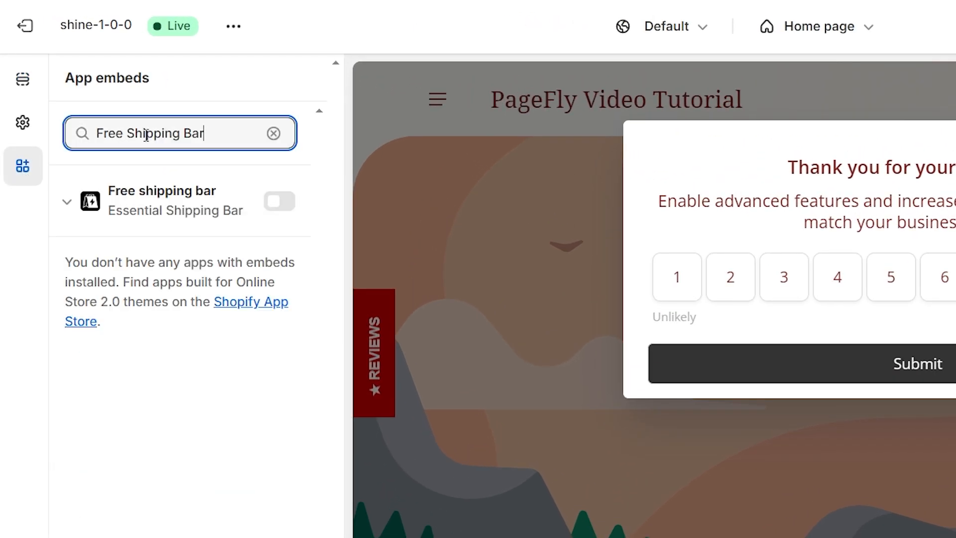
pyautogui.moveTo(279, 202)
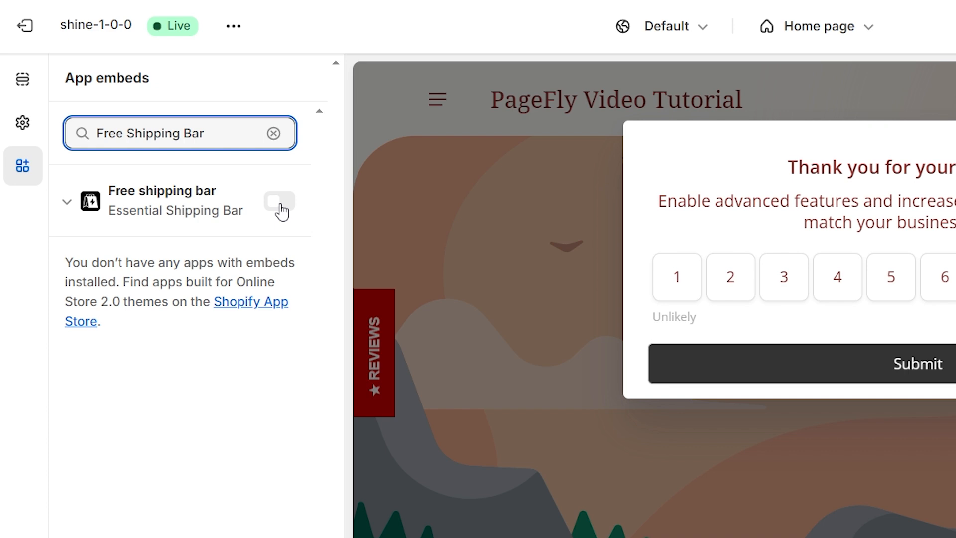
pyautogui.click(279, 201)
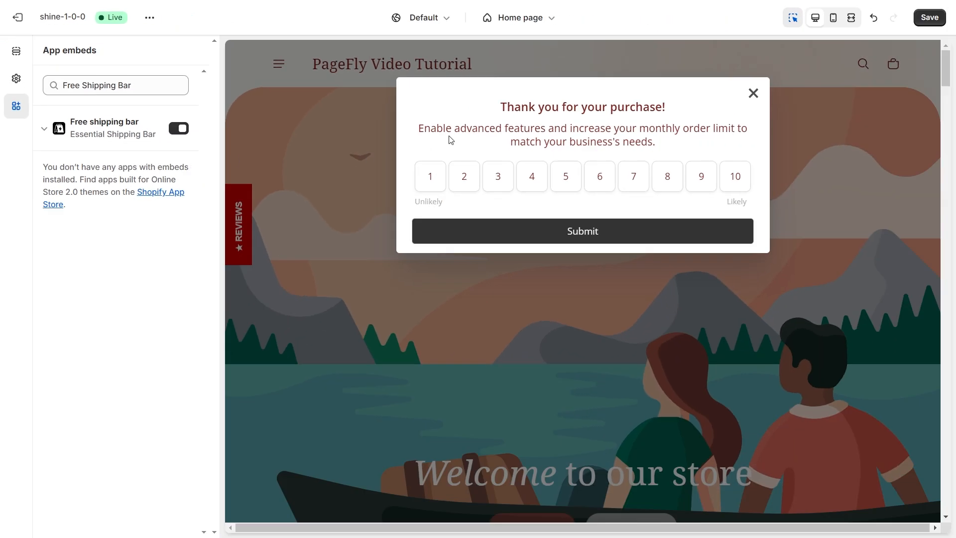
pyautogui.click(929, 17)
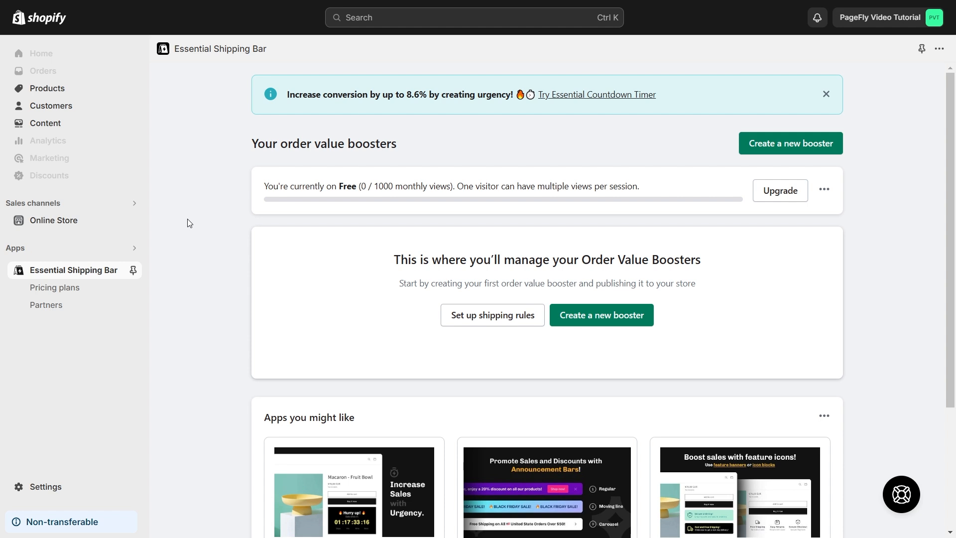
pyautogui.moveTo(360, 263)
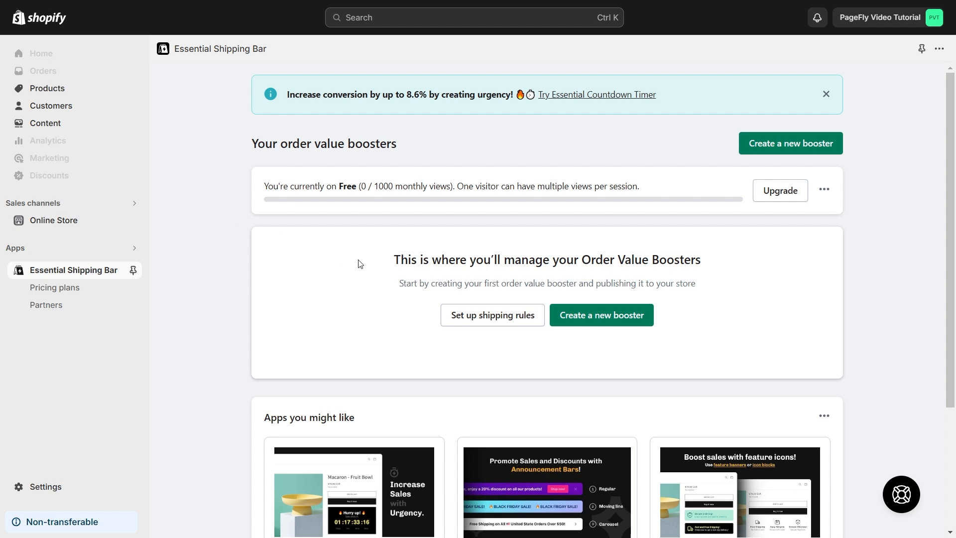
# Create a new booster from the Essential Shipping Bar dashboard.
pyautogui.click(600, 315)
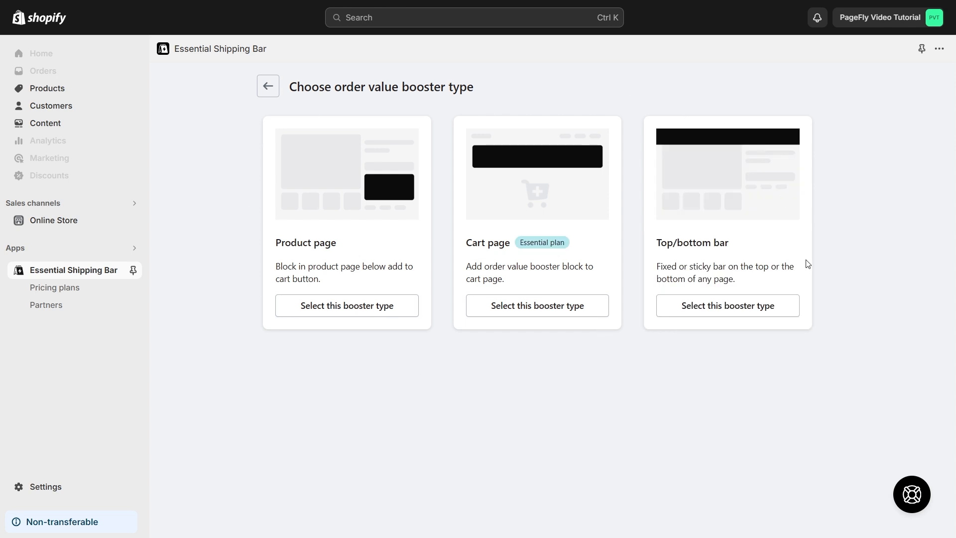
pyautogui.moveTo(394, 346)
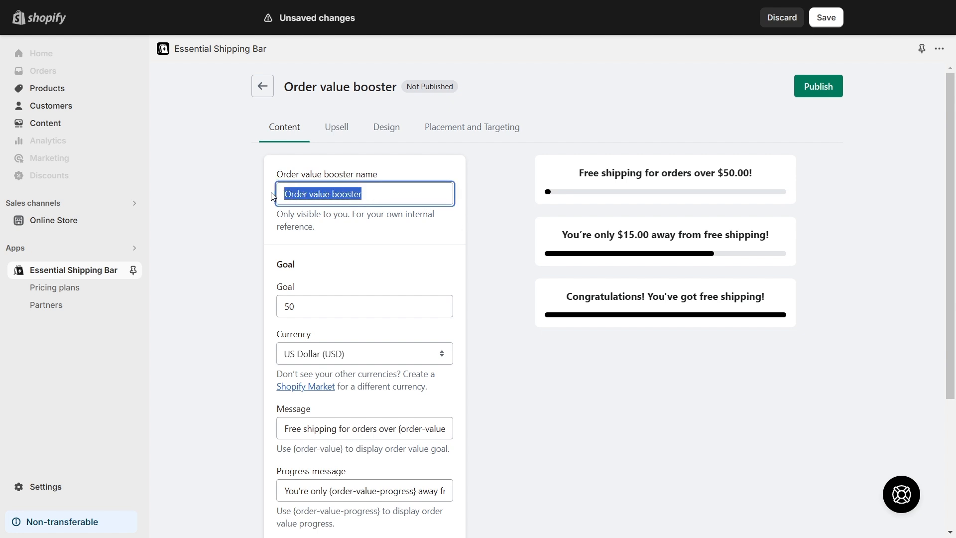
# Keep the $50 free shipping goal and target the upsell at specific products.
pyautogui.click(364, 306)
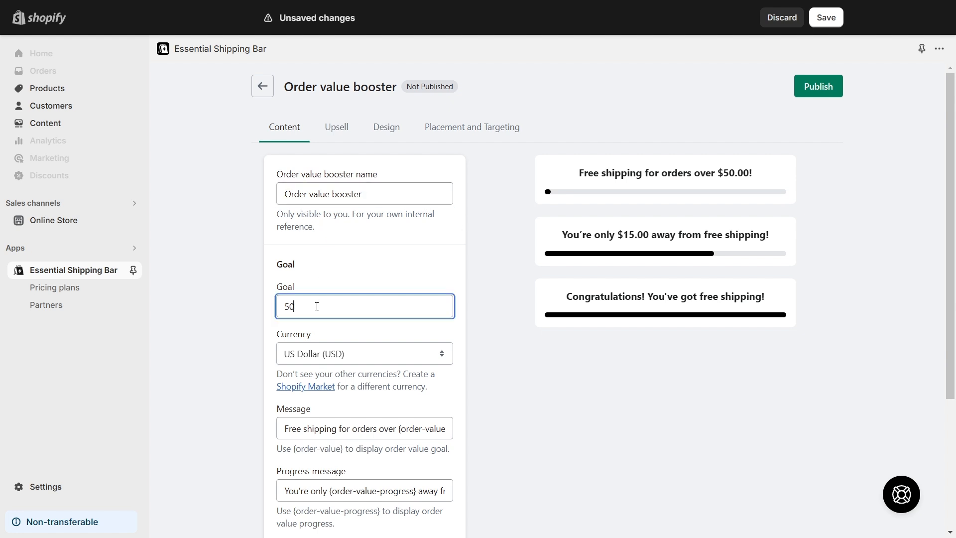
pyautogui.scroll(-3)
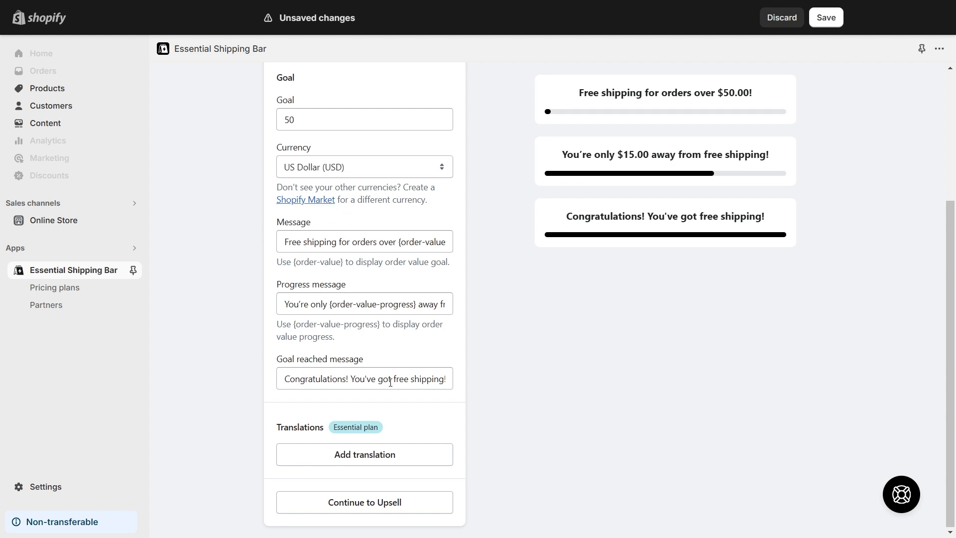
pyautogui.click(364, 502)
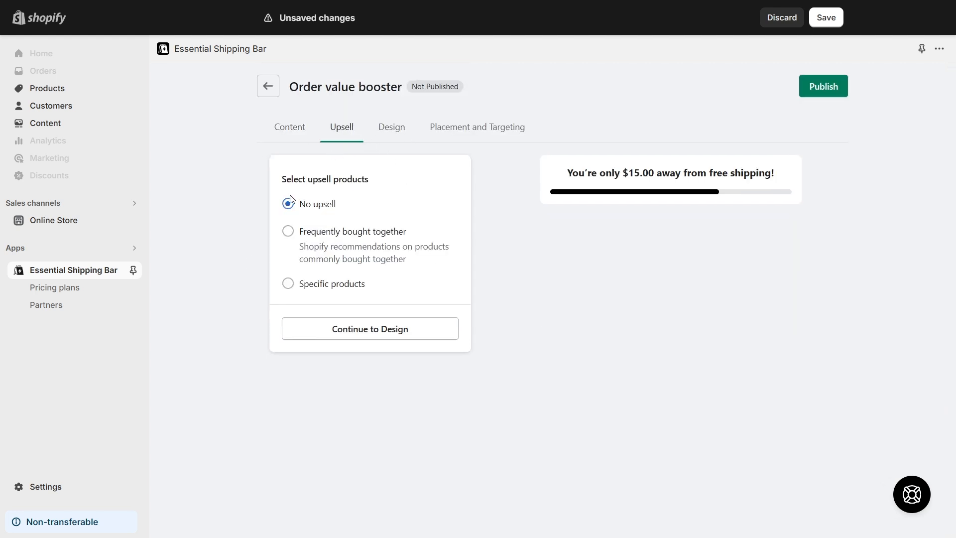
pyautogui.click(288, 285)
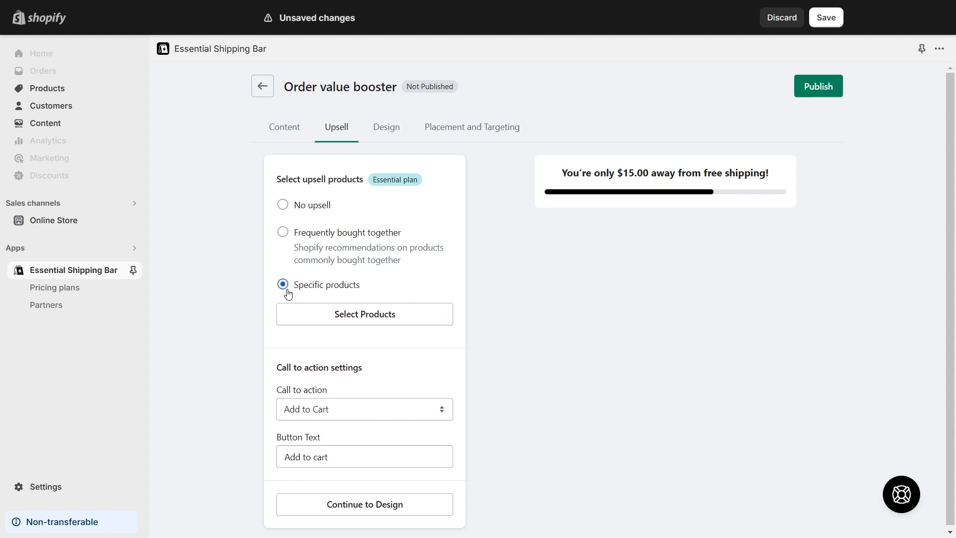
pyautogui.click(283, 204)
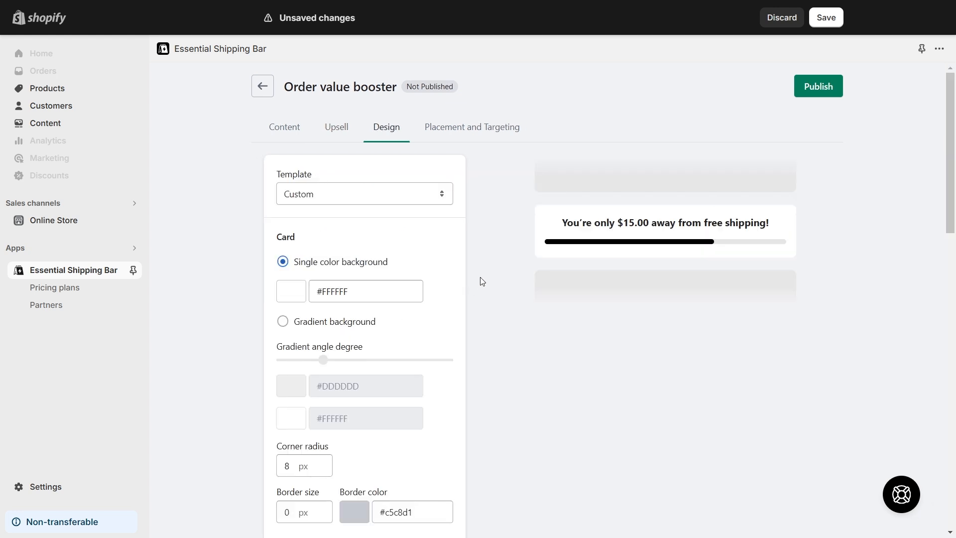
# Preview the Vibrant, Electric and Dark Ocean templates, then return to Custom.
pyautogui.click(364, 194)
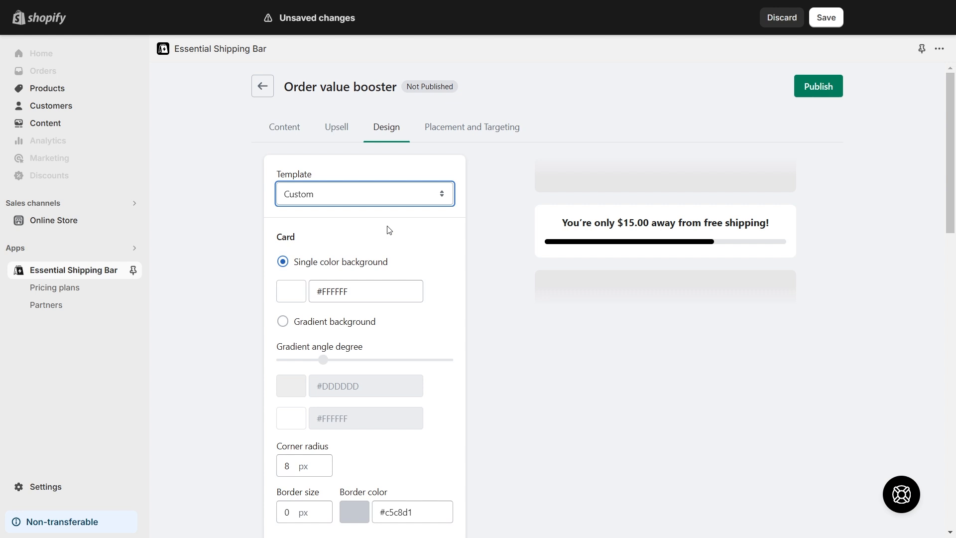
pyautogui.click(364, 193)
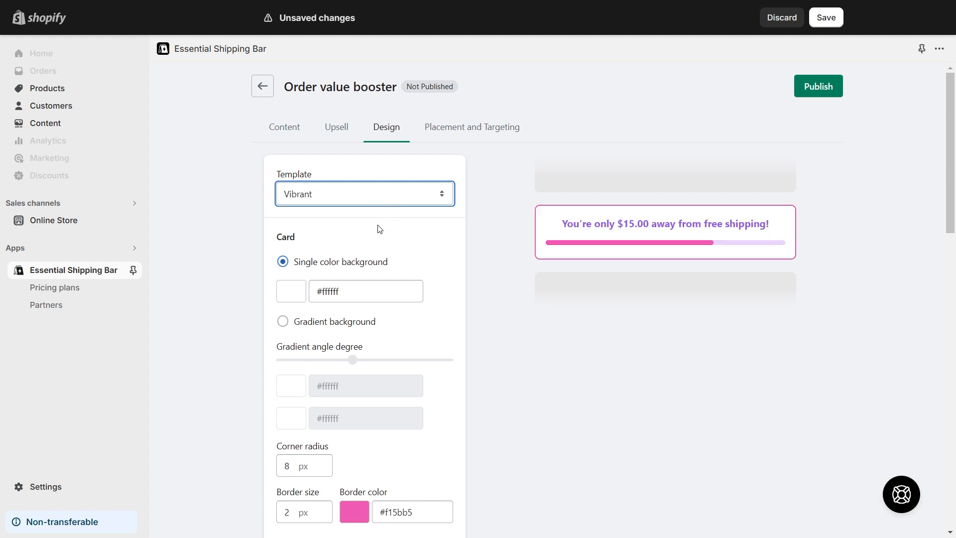
pyautogui.click(364, 193)
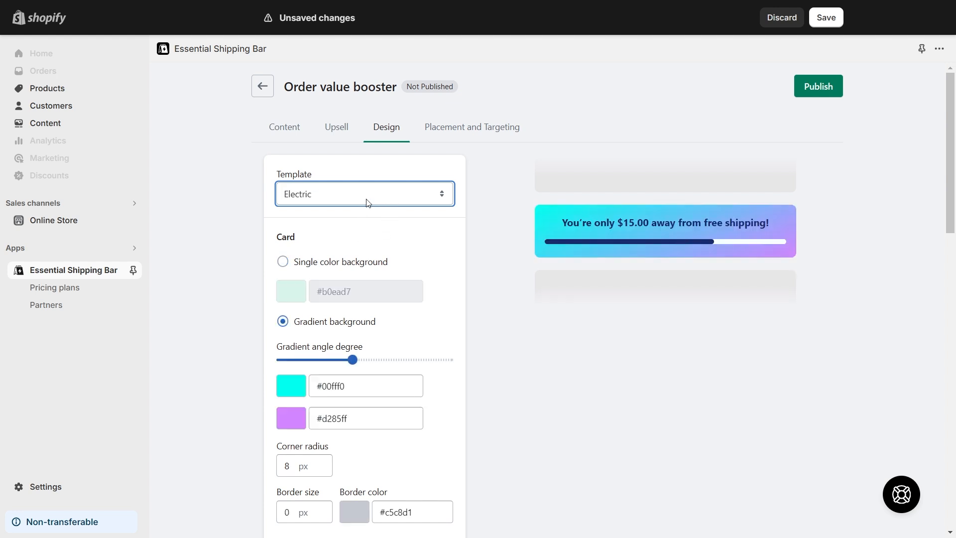
pyautogui.click(364, 193)
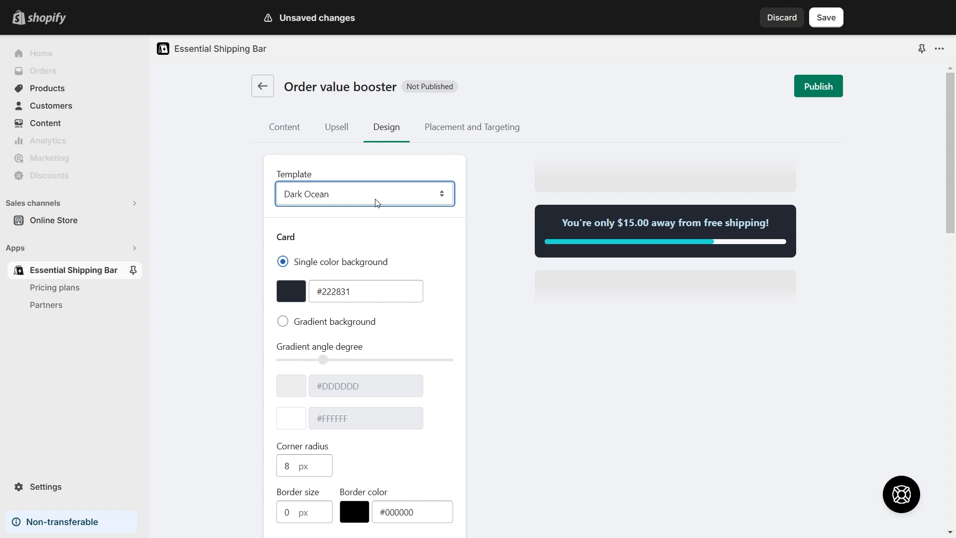
pyautogui.click(364, 193)
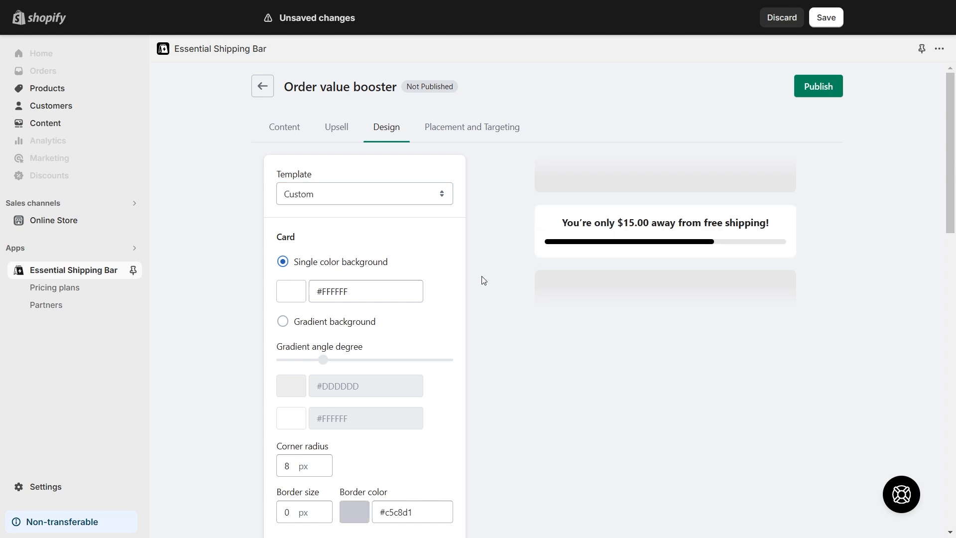
pyautogui.moveTo(323, 222)
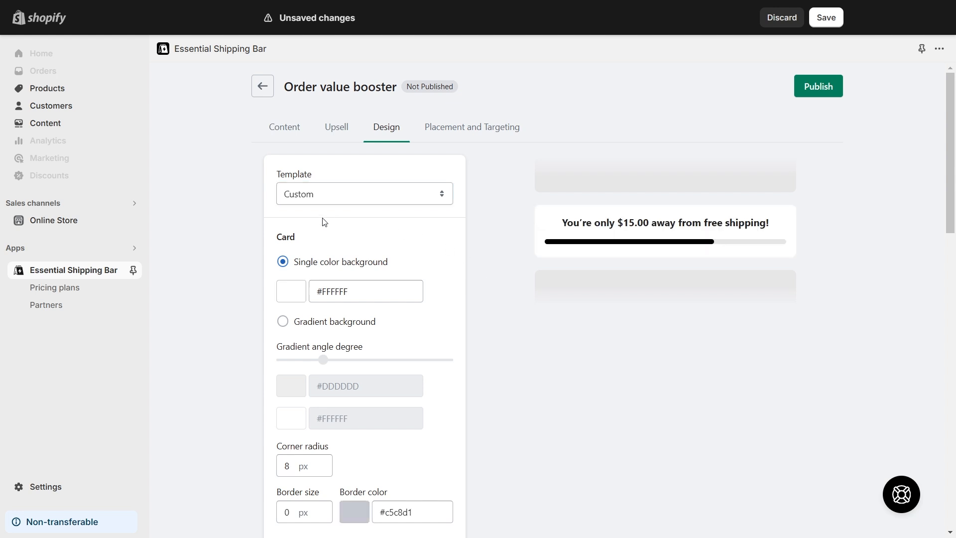
# Apply a #000000 card, red progress bar, and #ffffff message and product title colours.
pyautogui.scroll(-3)
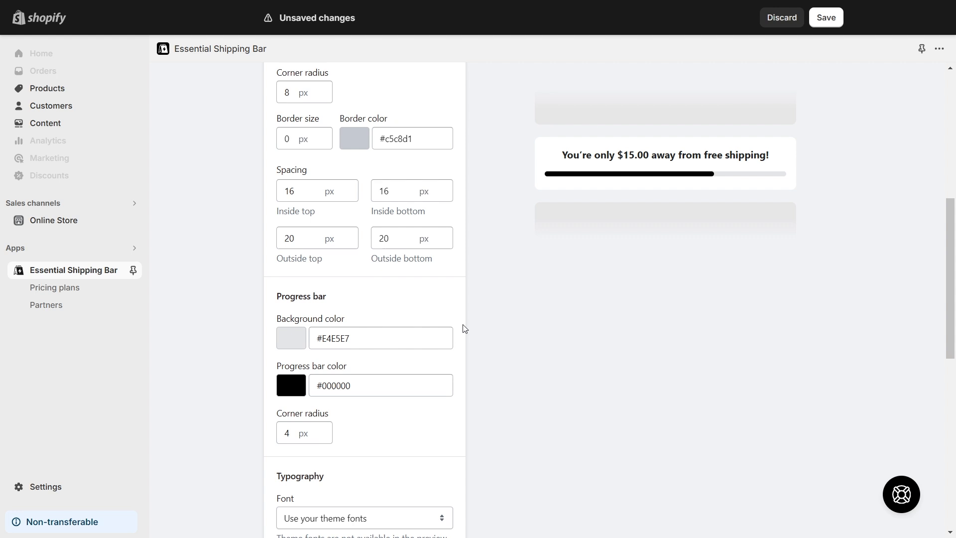
pyautogui.scroll(-3)
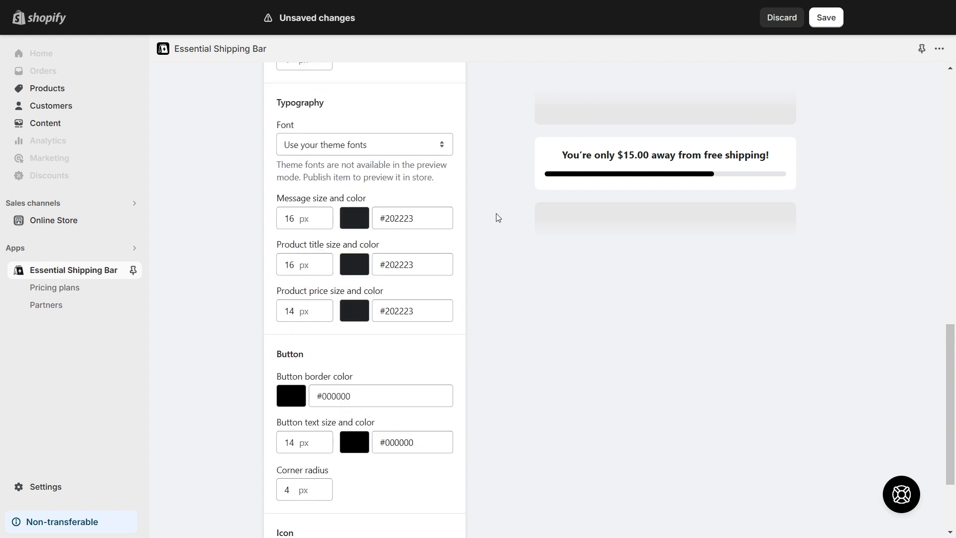
pyautogui.scroll(-3)
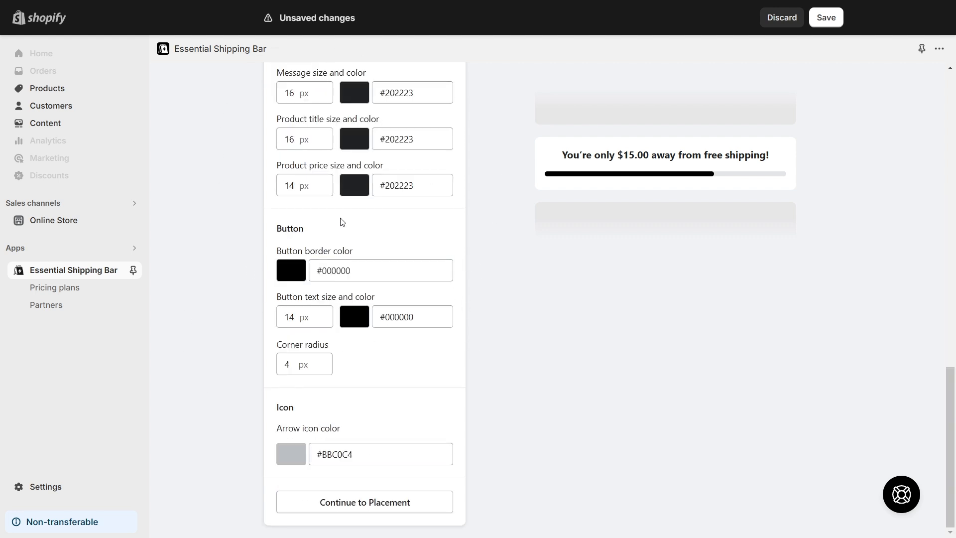
pyautogui.moveTo(462, 425)
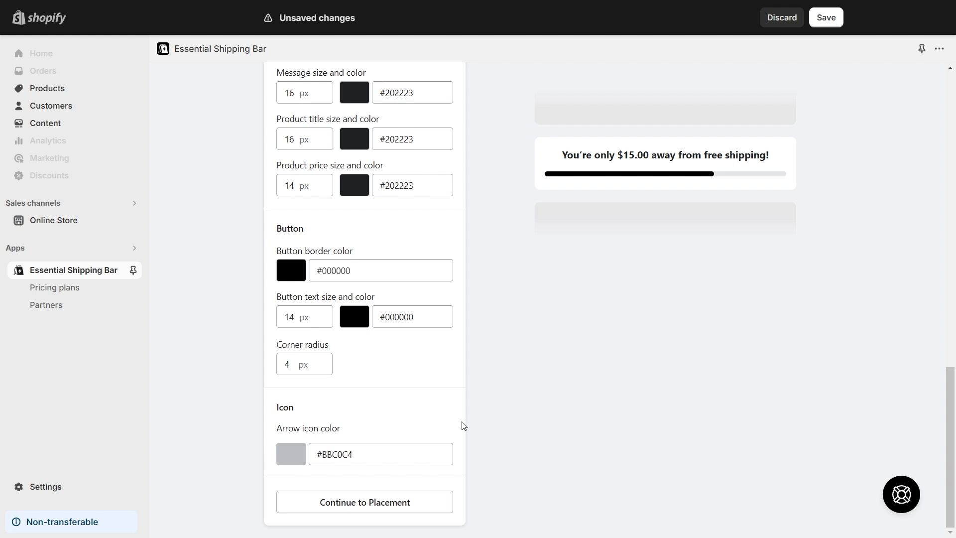
pyautogui.scroll(3)
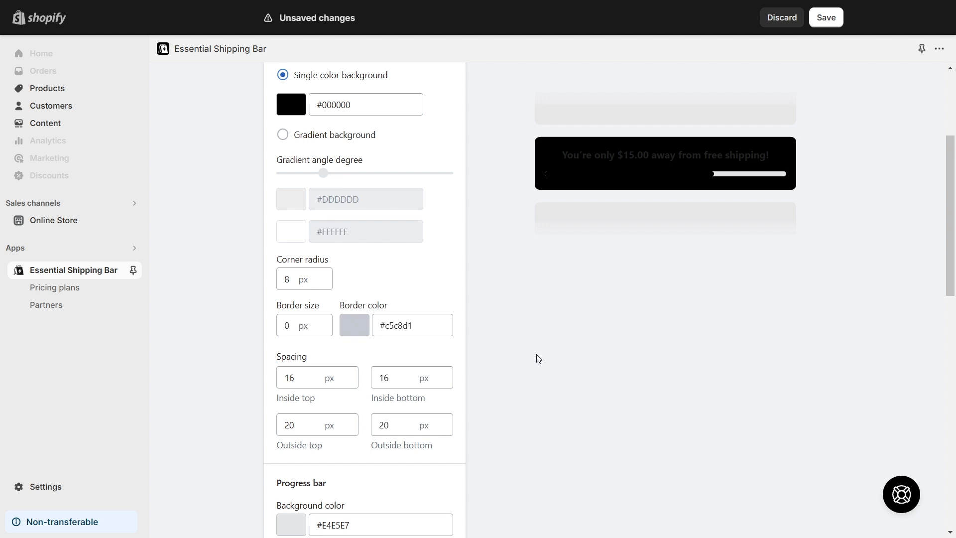
pyautogui.scroll(-3)
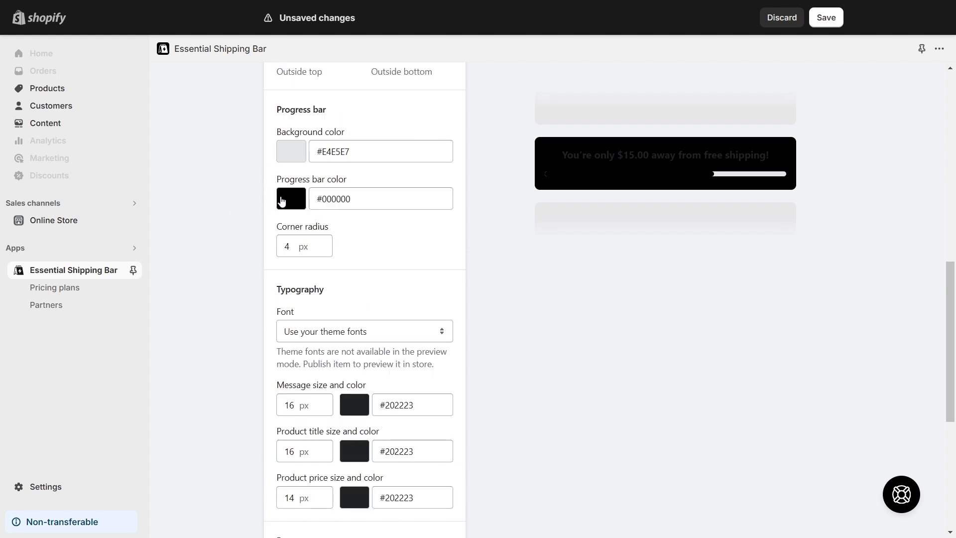
pyautogui.scroll(-3)
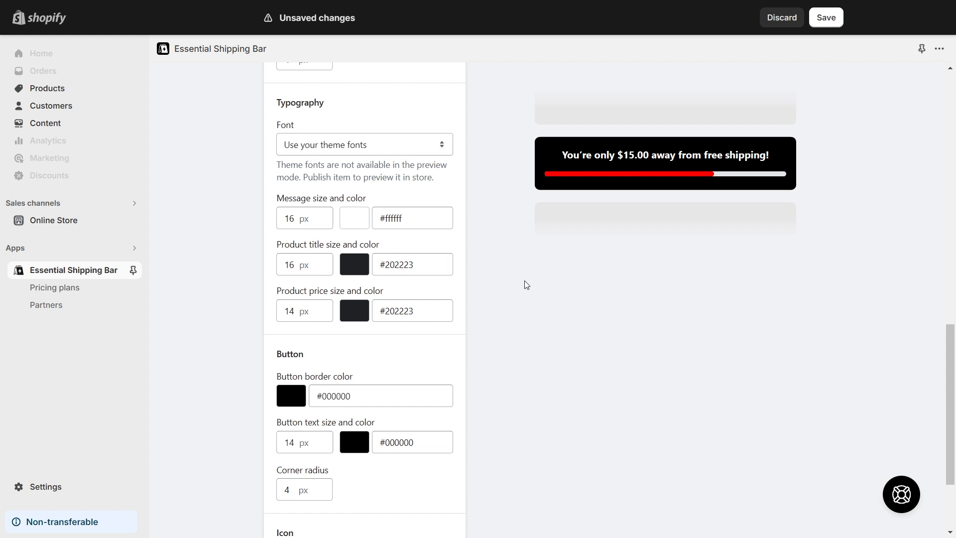
pyautogui.click(354, 264)
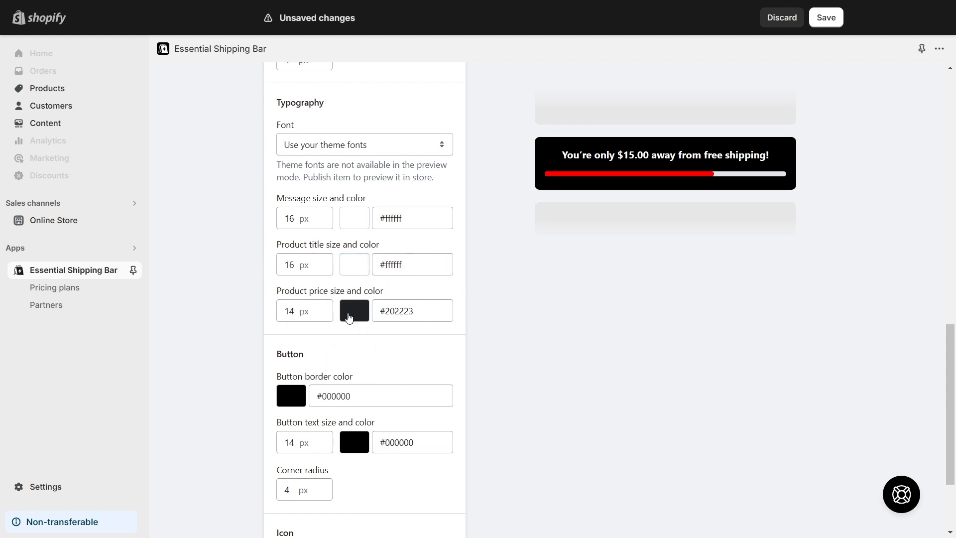
pyautogui.click(354, 310)
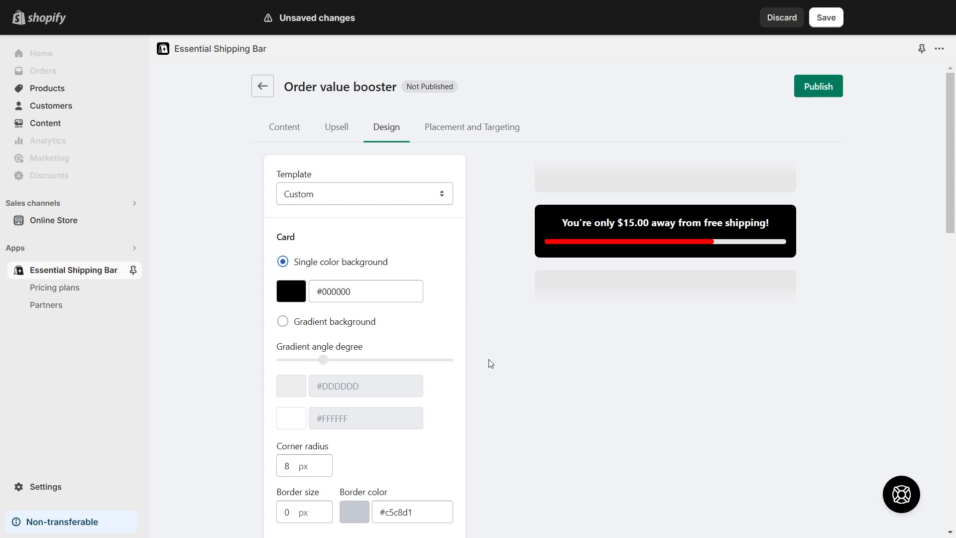
# Switch the booster's Placement and Targeting setting to Custom position.
pyautogui.click(471, 127)
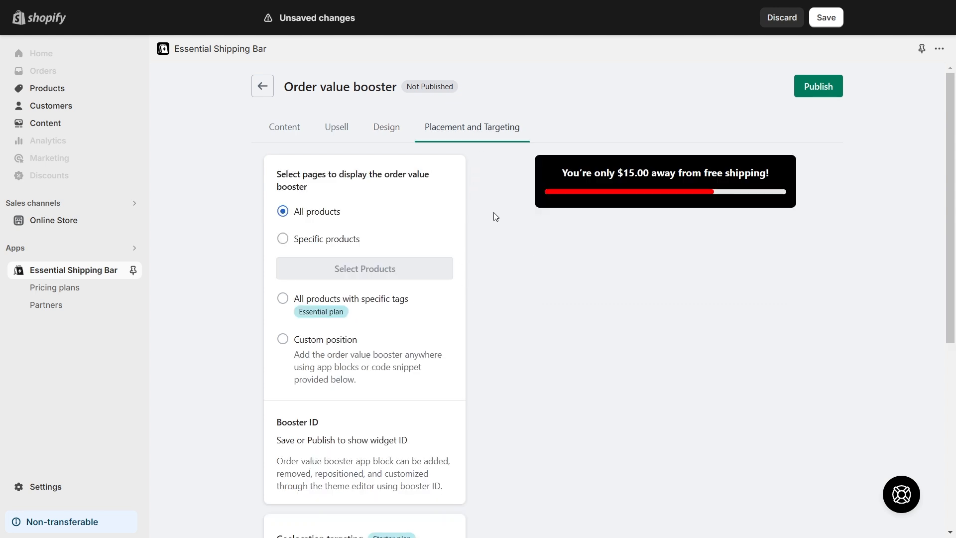
pyautogui.click(282, 339)
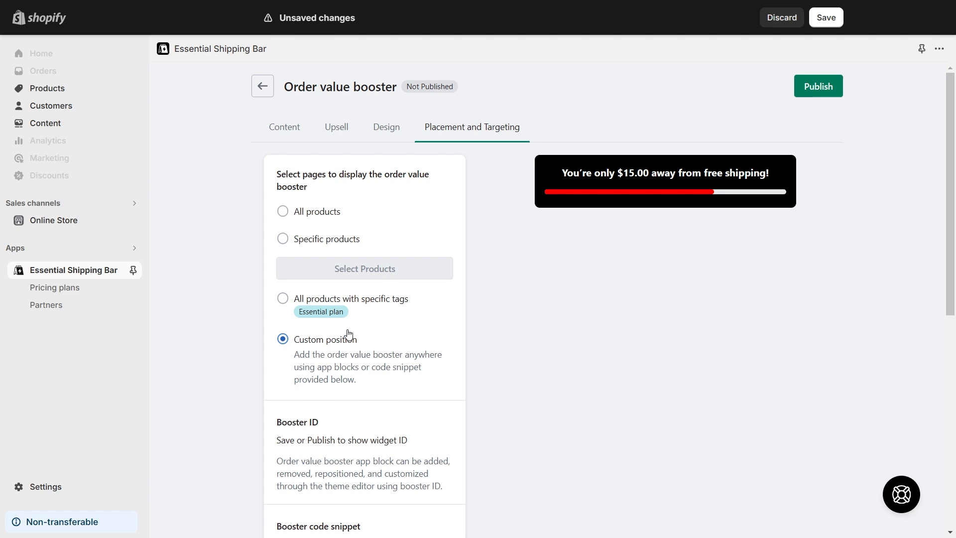
pyautogui.click(818, 87)
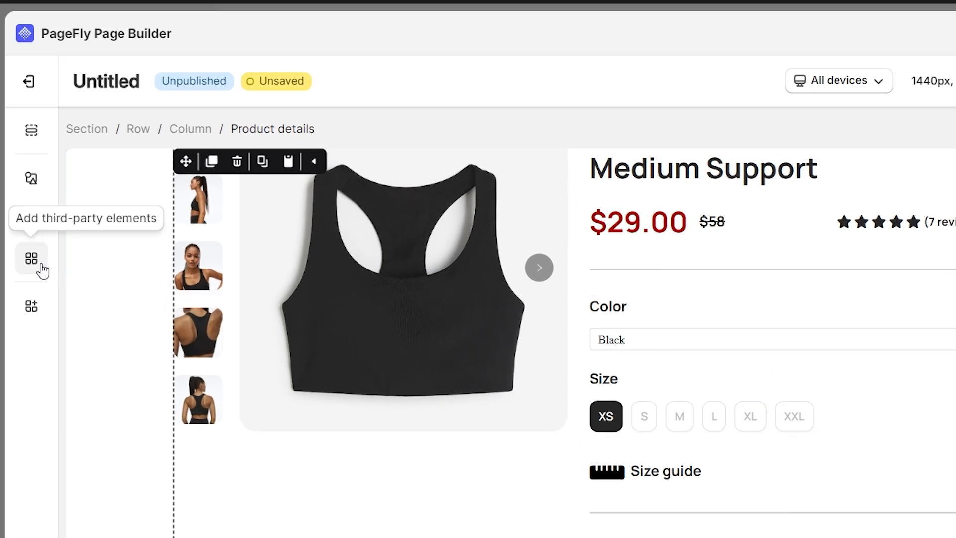
# Place the Essential Free Shipping Bar third-party element below Add to cart and save.
pyautogui.click(31, 257)
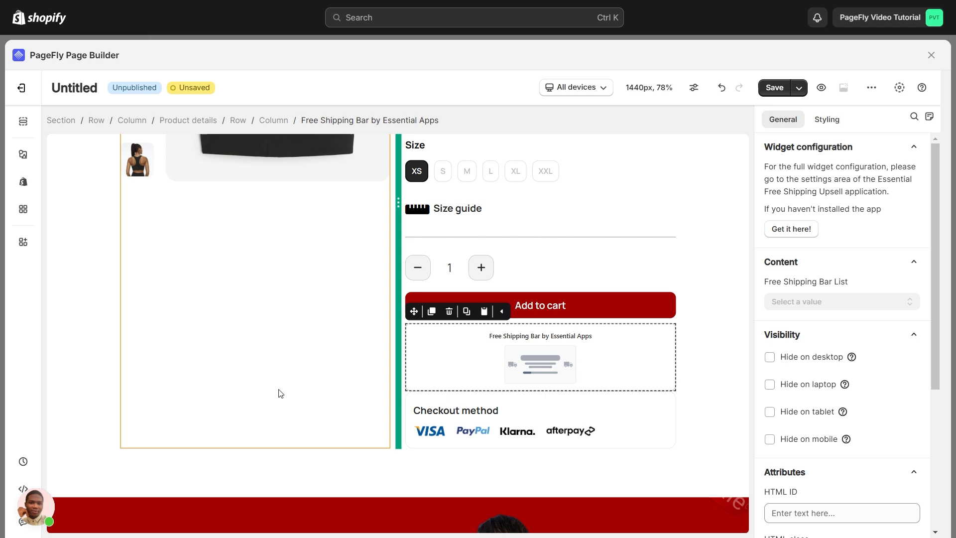
pyautogui.click(774, 87)
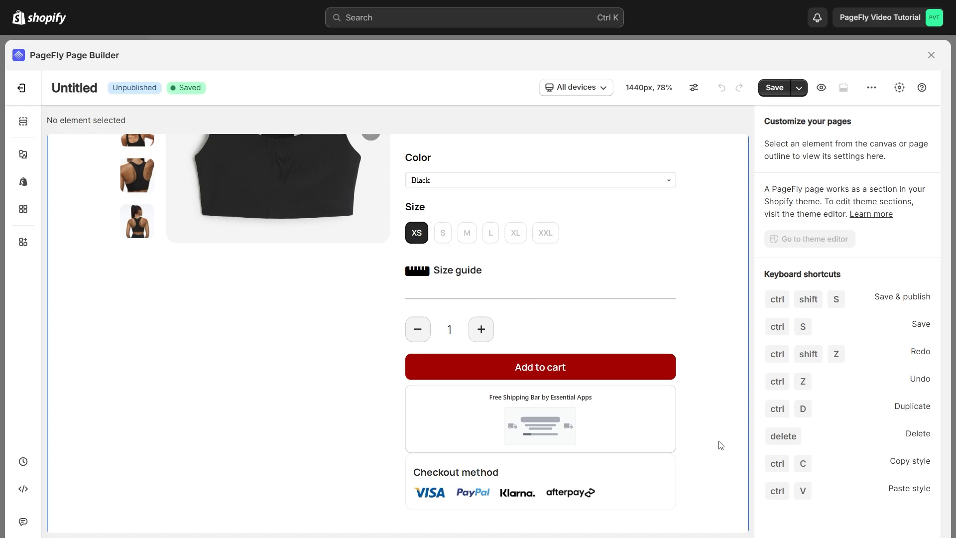
# Choose Order value booster in the shipping bar element's Free Shipping Bar List.
pyautogui.click(539, 424)
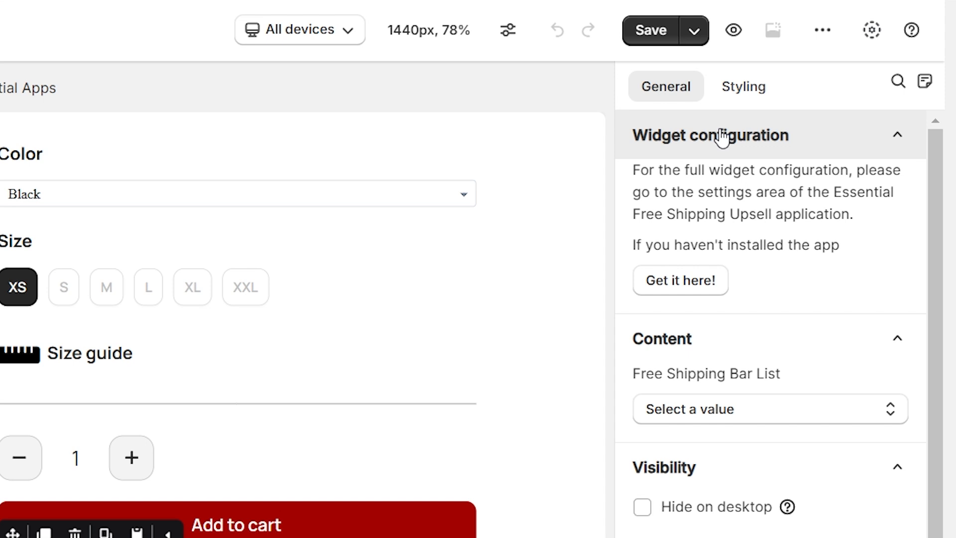
pyautogui.moveTo(828, 305)
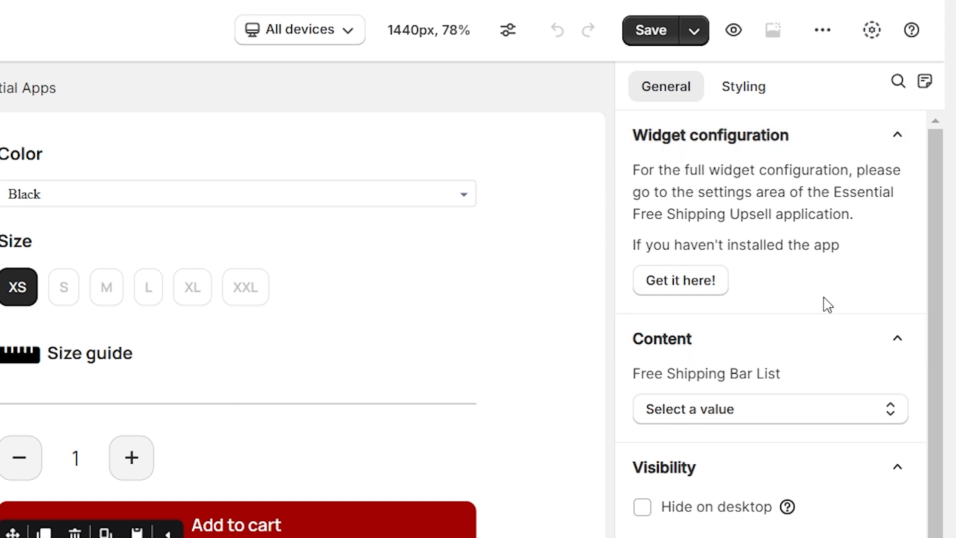
pyautogui.moveTo(685, 302)
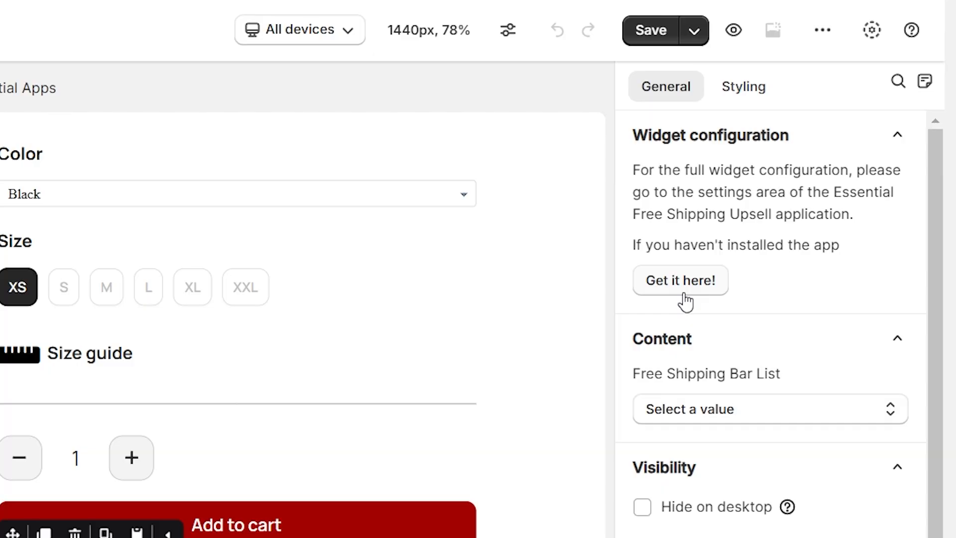
pyautogui.click(840, 301)
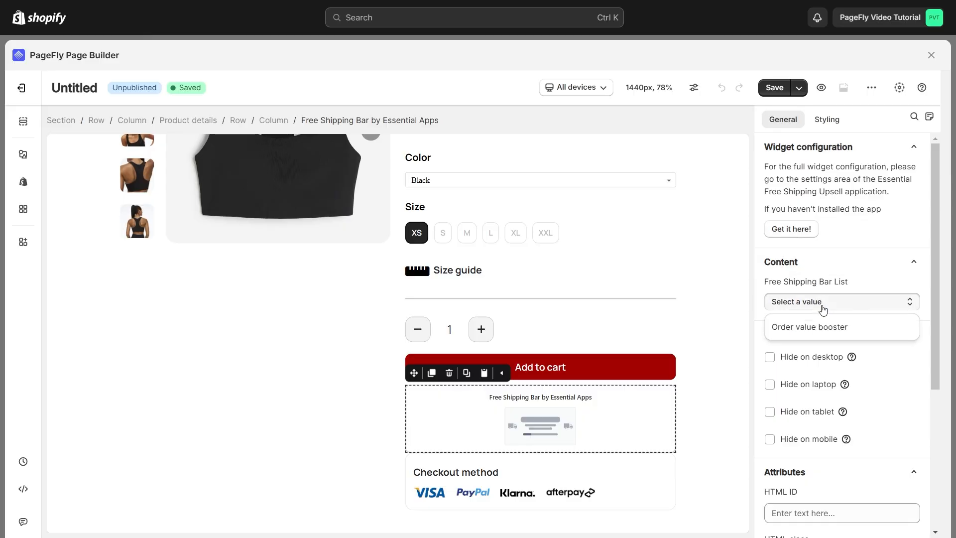
pyautogui.click(809, 327)
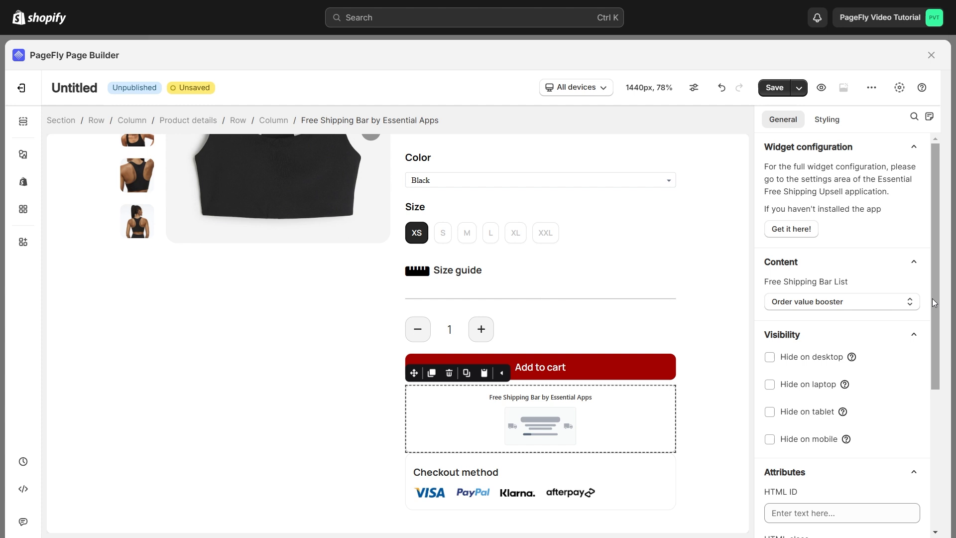
pyautogui.scroll(-3)
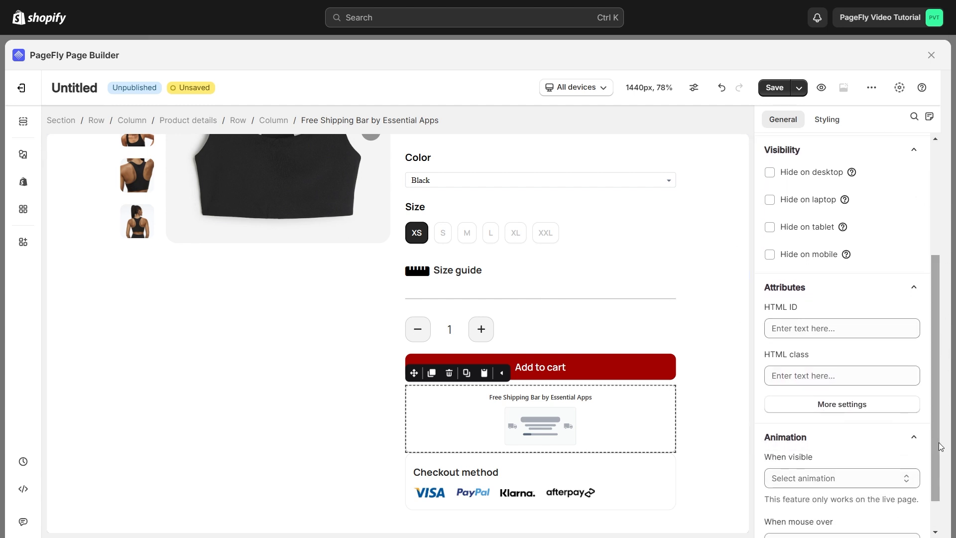
pyautogui.moveTo(826, 119)
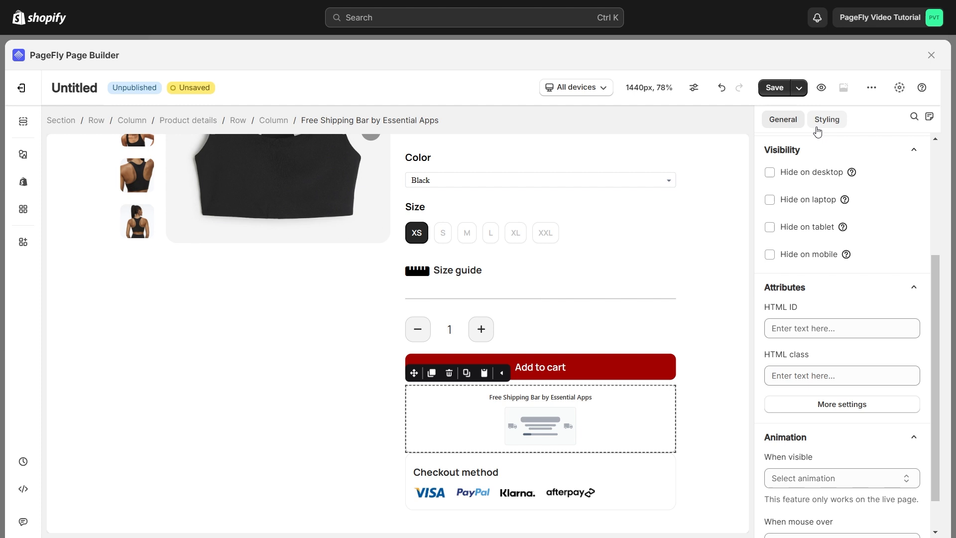
# Give the Free Shipping Bar a 10 px bottom margin in its styling settings.
pyautogui.click(827, 120)
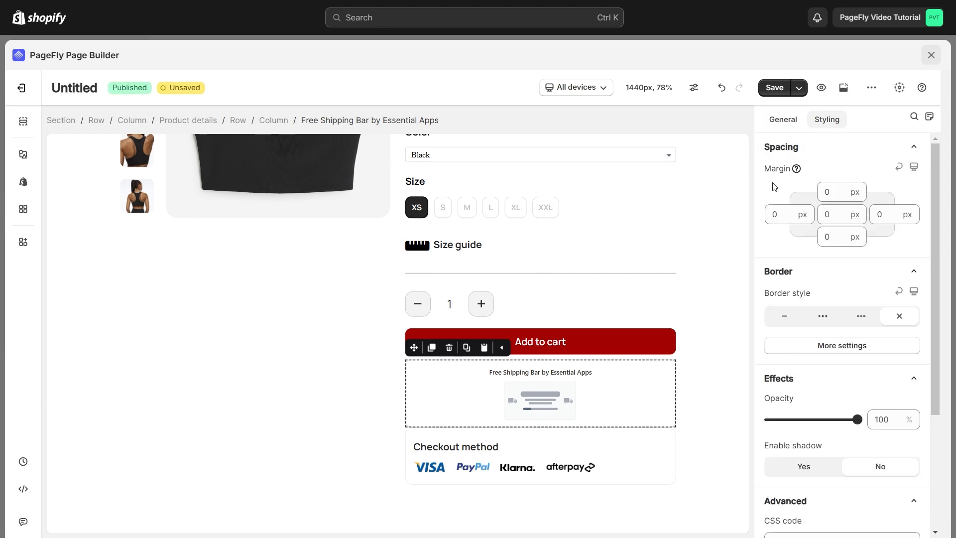
pyautogui.moveTo(803, 325)
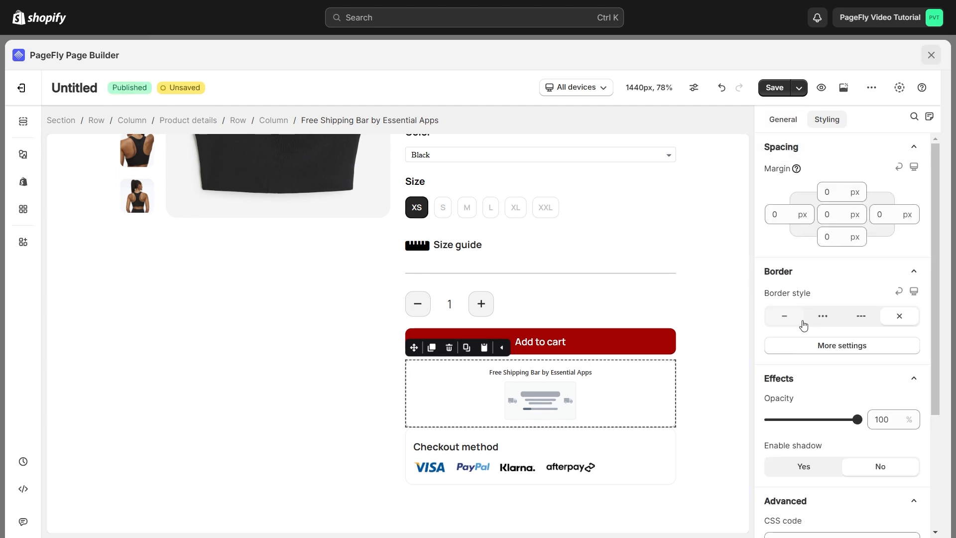
pyautogui.moveTo(823, 366)
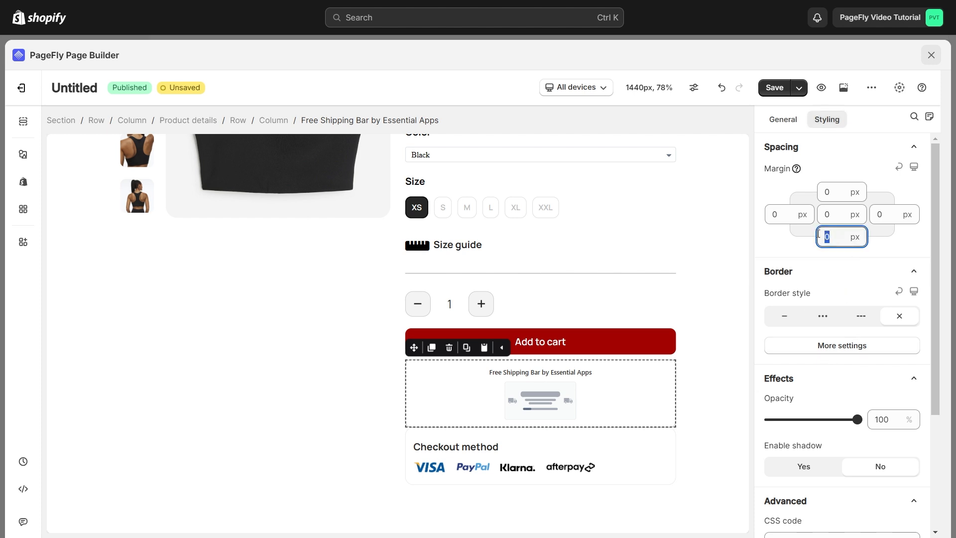
pyautogui.write('10')
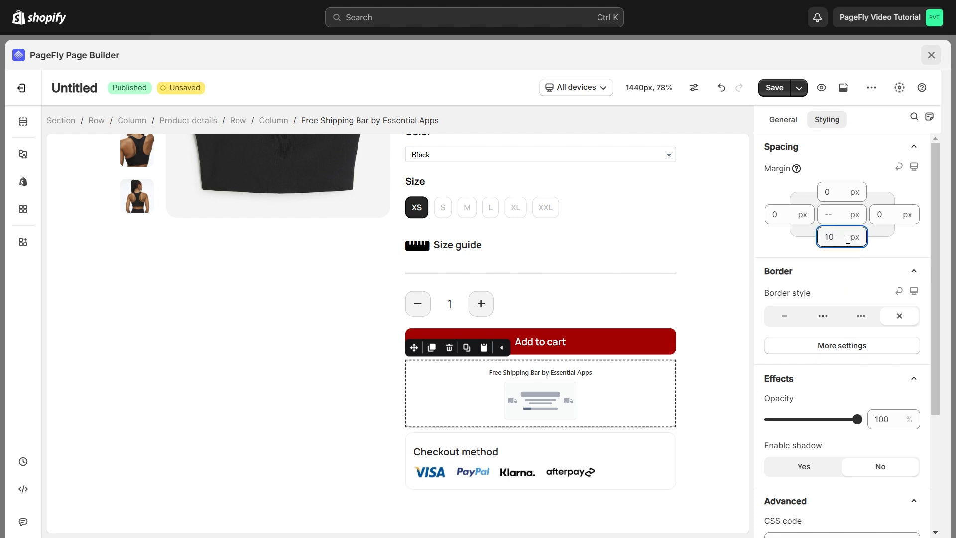
pyautogui.click(419, 447)
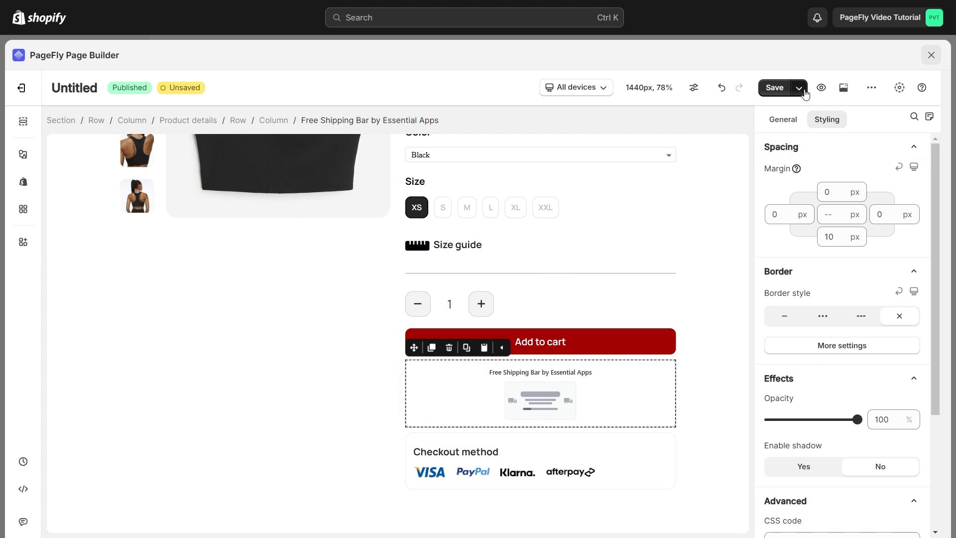
pyautogui.moveTo(779, 112)
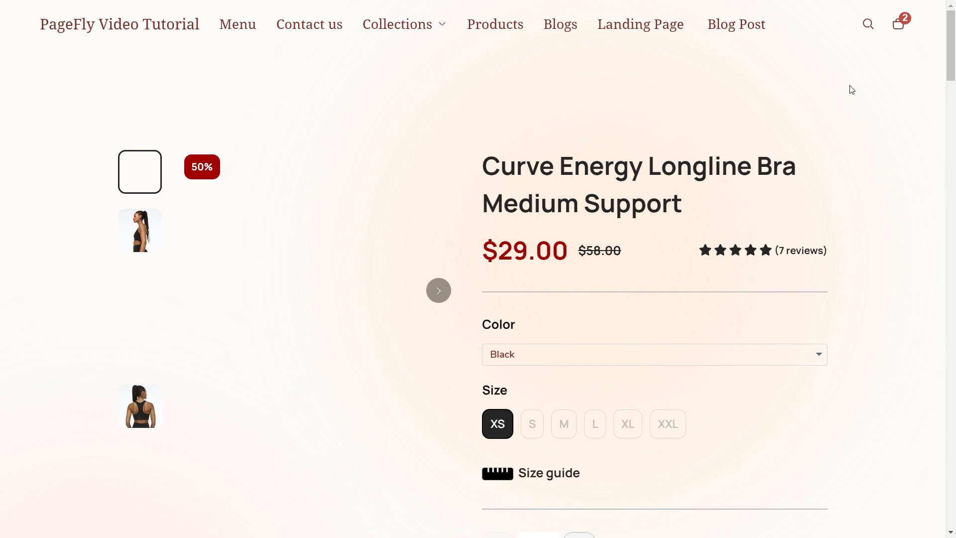
# Add the bra to the cart twice on the live page to unlock free shipping.
pyautogui.scroll(-3)
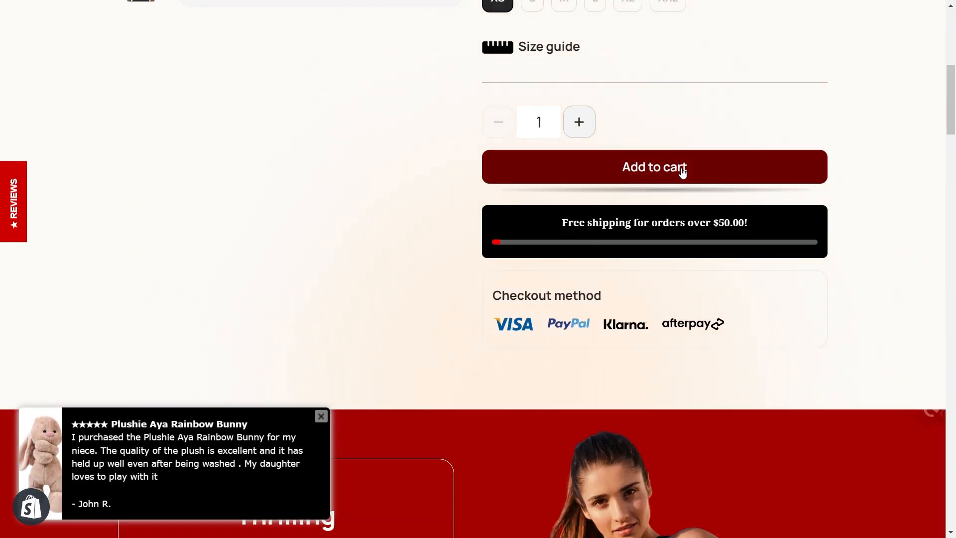
pyautogui.click(654, 166)
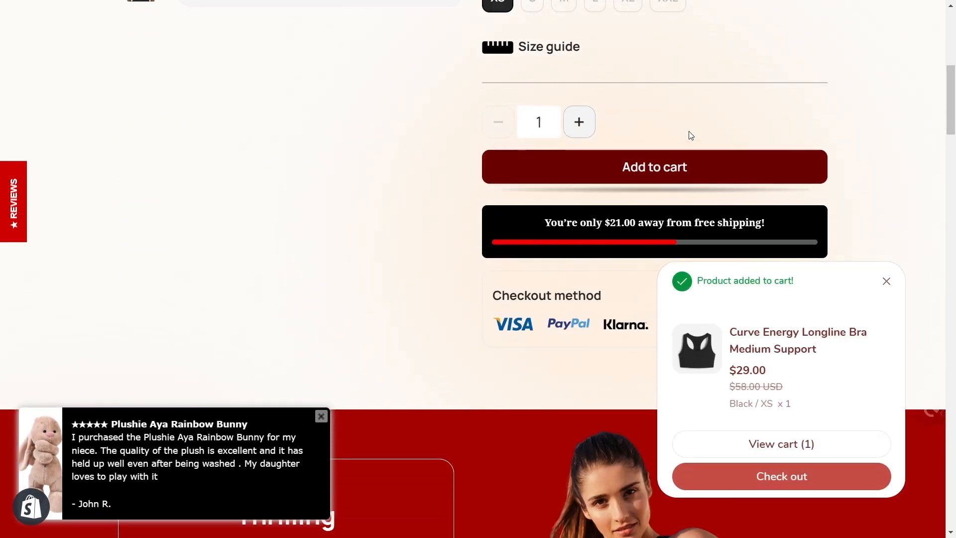
pyautogui.click(654, 168)
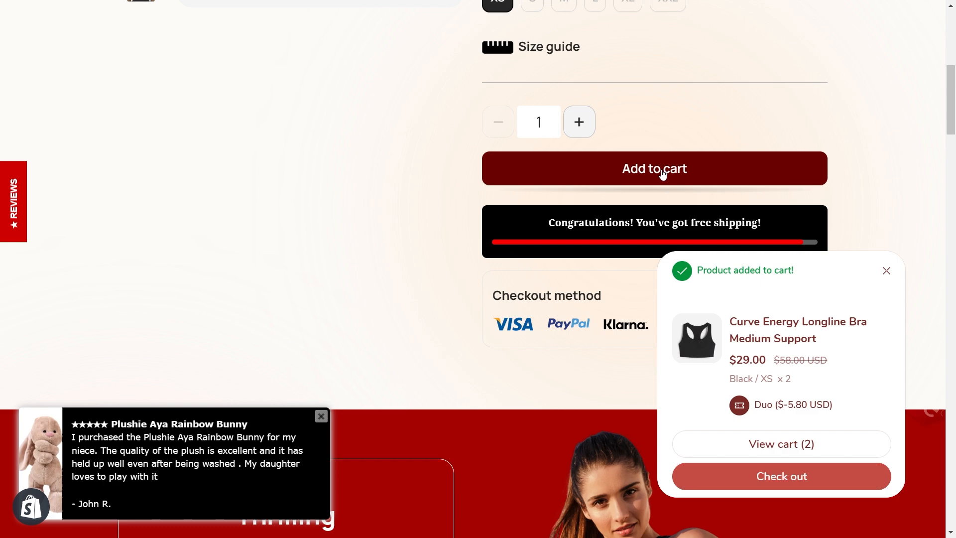